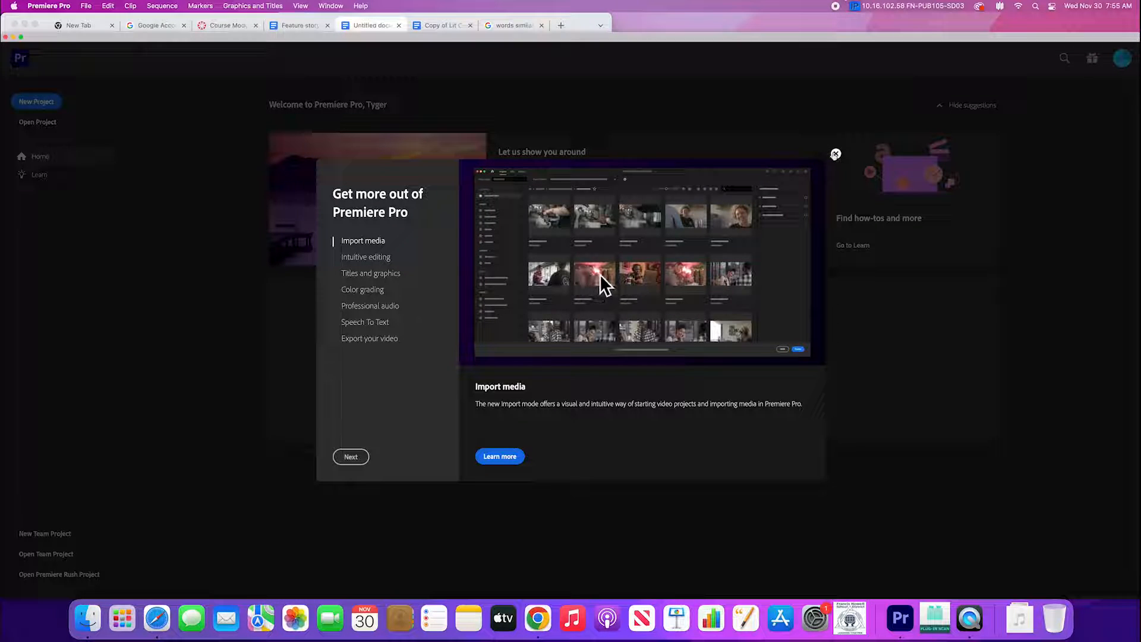
# Step: Dismiss the welcome tour and start a new project named 'Ryan interview'
pyautogui.click(836, 153)
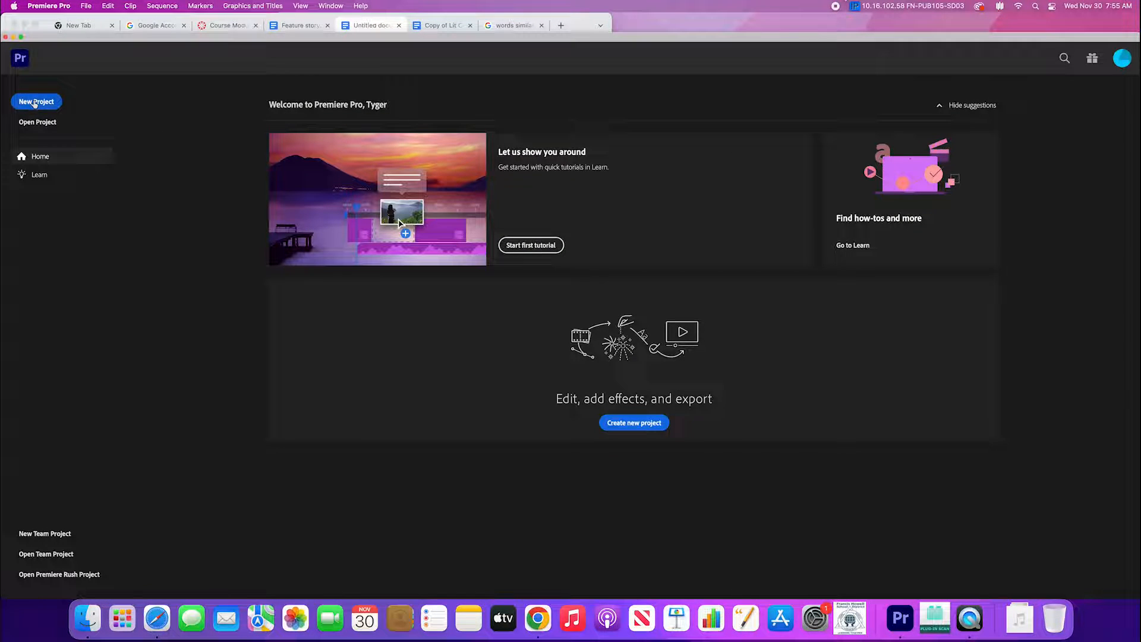
pyautogui.click(36, 101)
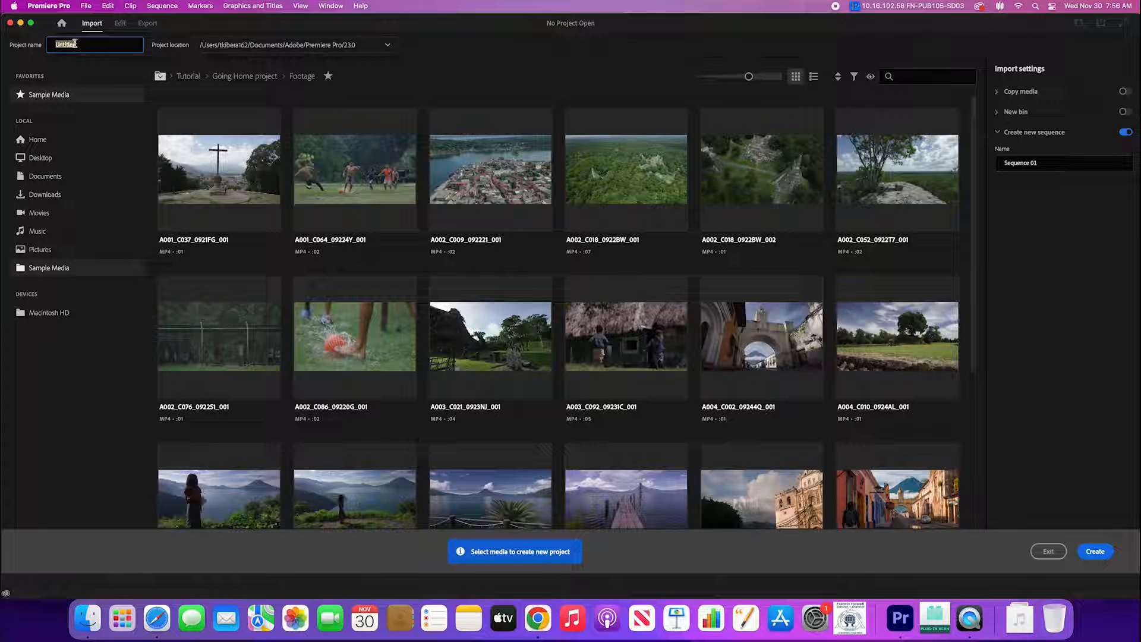
pyautogui.write('Rya')
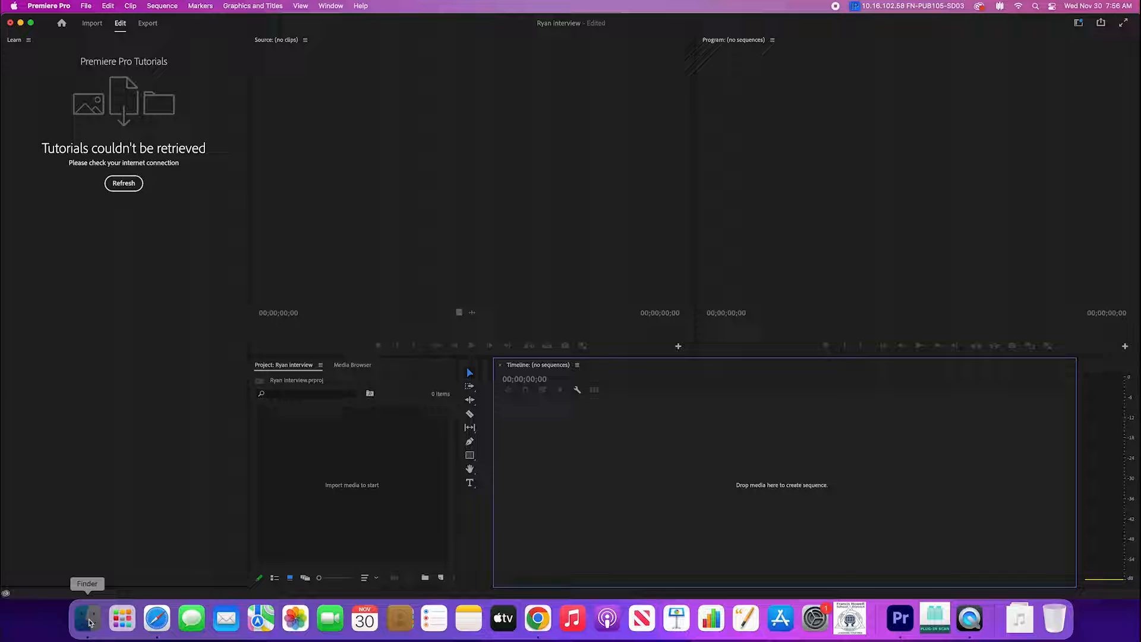
pyautogui.click(86, 618)
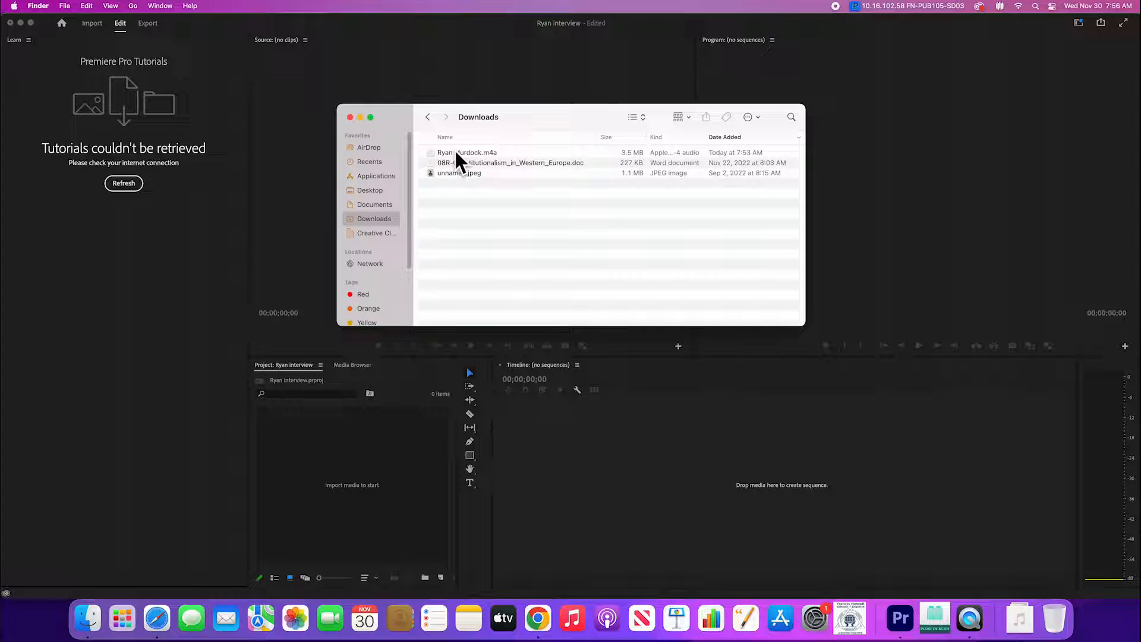
pyautogui.moveTo(466, 152); pyautogui.dragTo(592, 496)
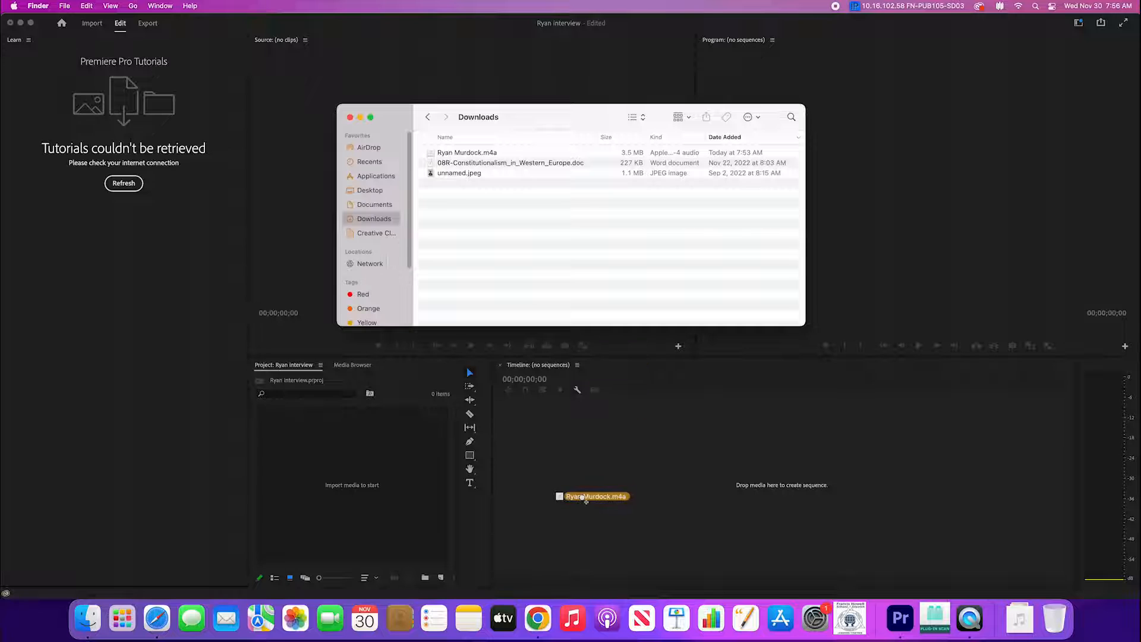
pyautogui.moveTo(593, 495); pyautogui.dragTo(727, 492)
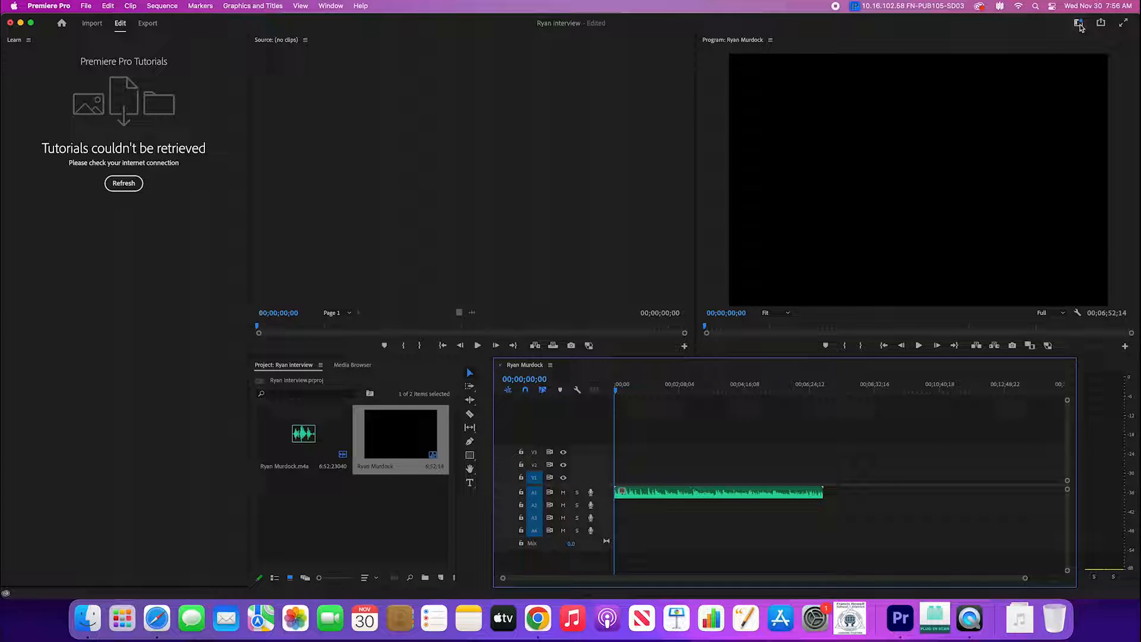
# Step: Switch Premiere Pro to the Captions and Graphics workspace layout
pyautogui.click(1074, 24)
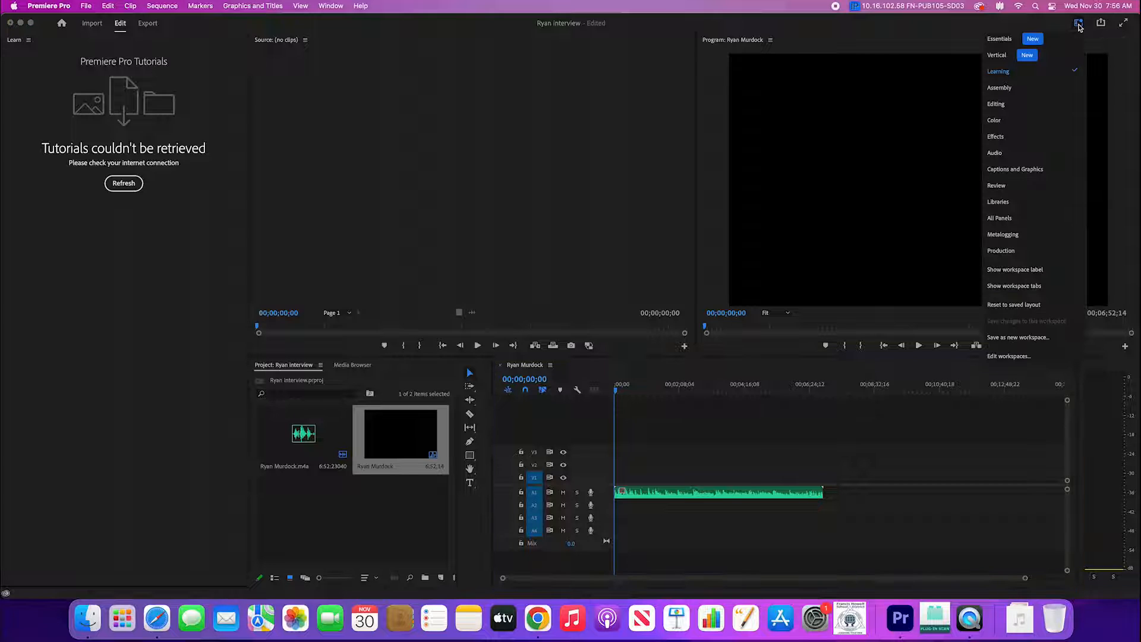
pyautogui.moveTo(1018, 169)
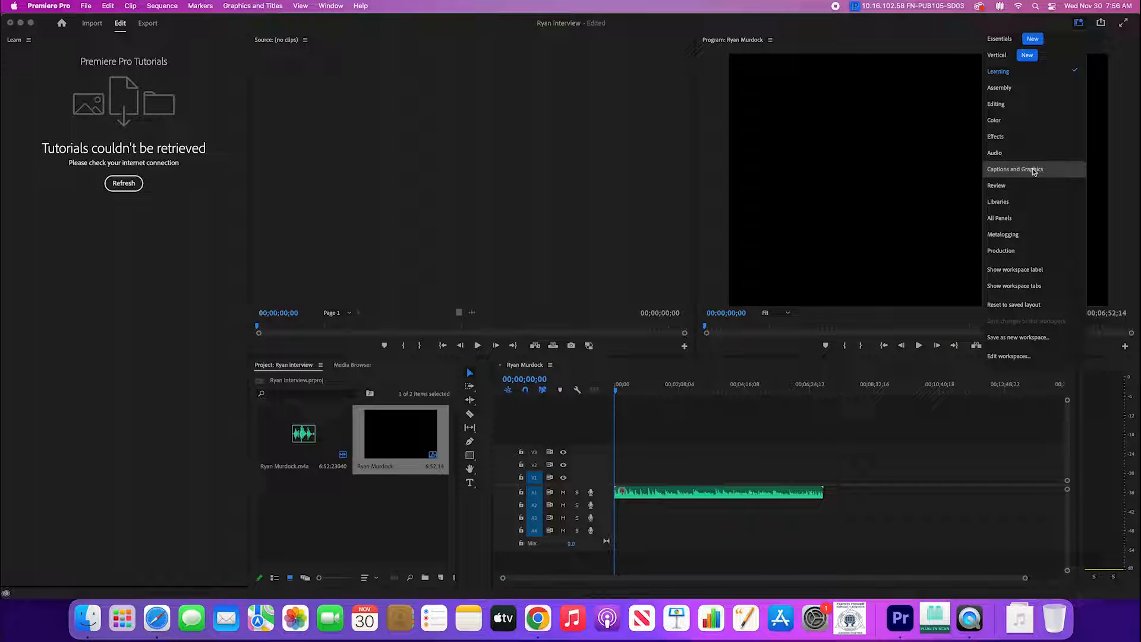
pyautogui.click(1015, 169)
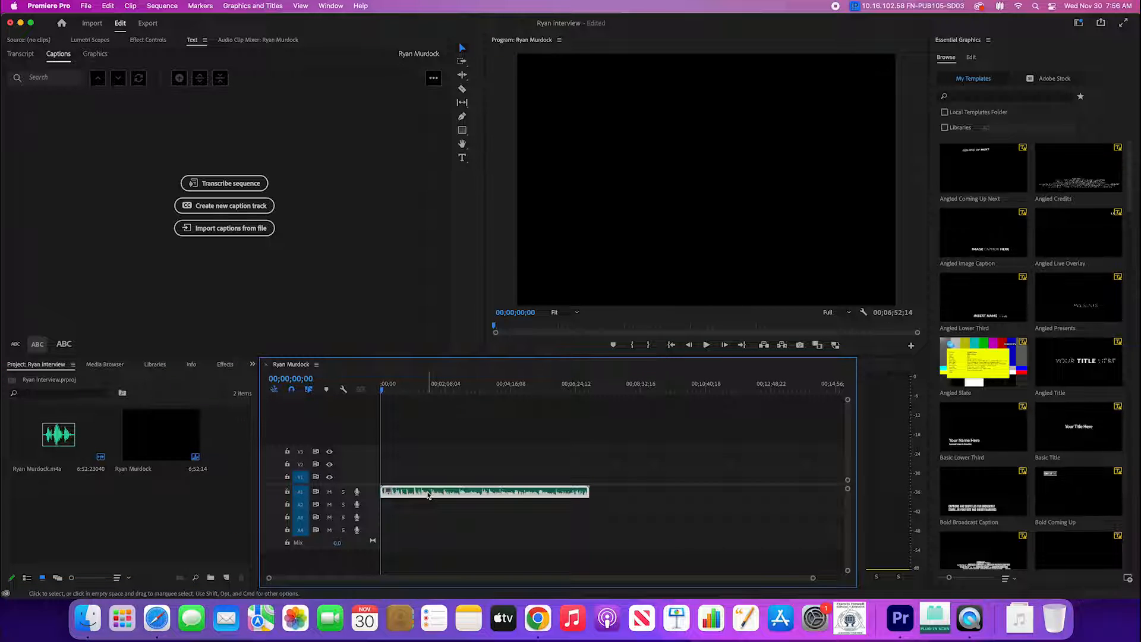
# Step: Transcribe the Ryan Murdock sequence in English from audio on track
pyautogui.click(425, 471)
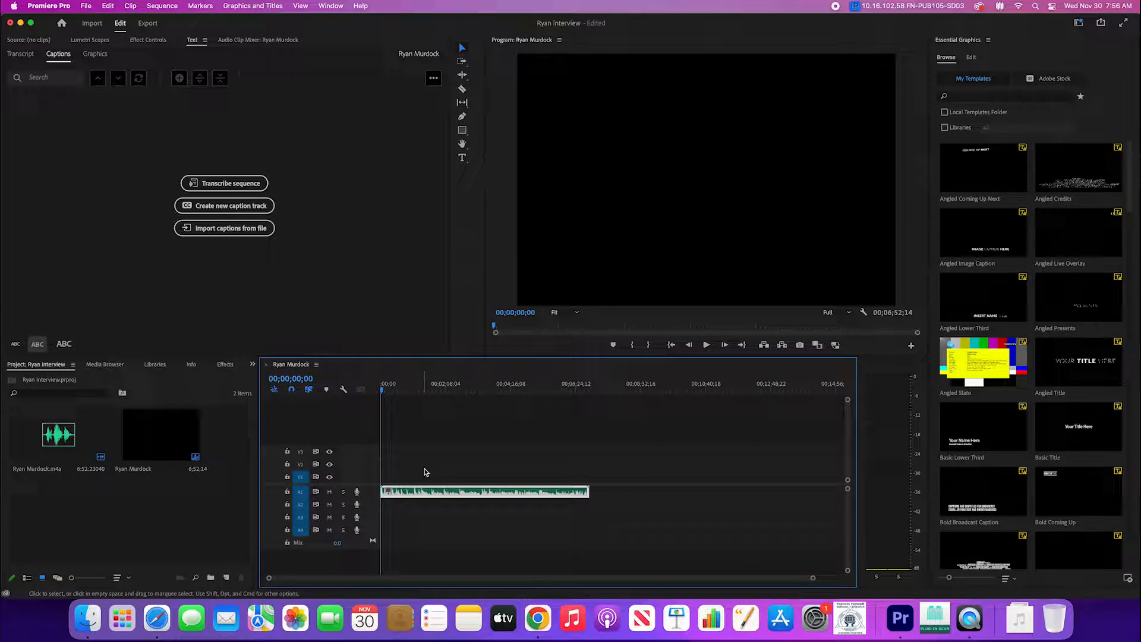
pyautogui.click(224, 183)
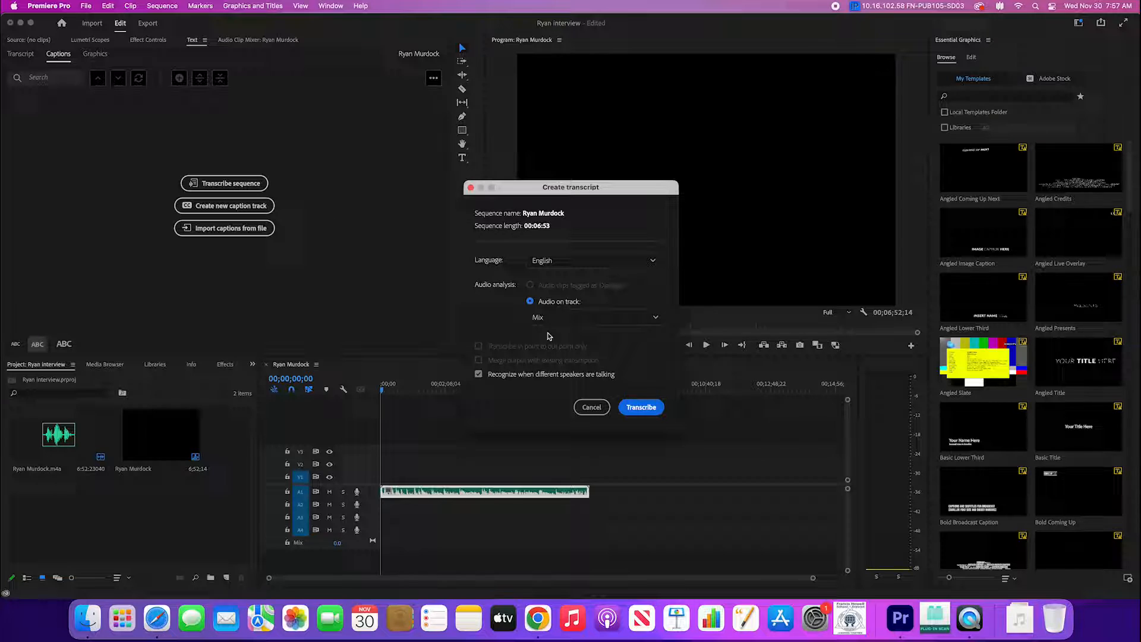
pyautogui.click(640, 407)
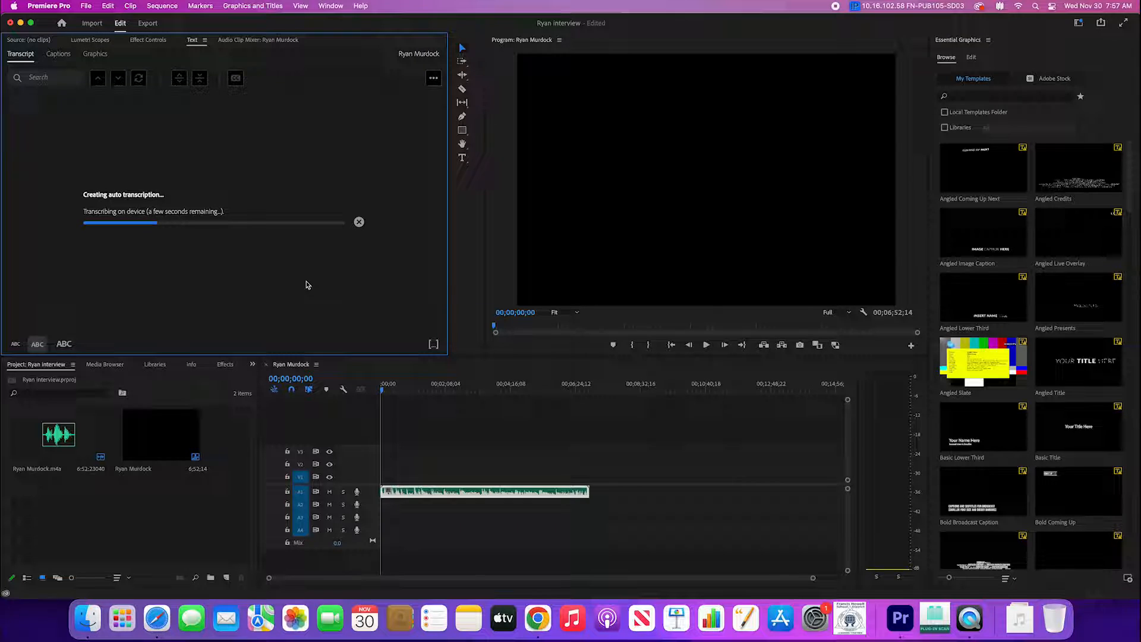
pyautogui.moveTo(303, 280)
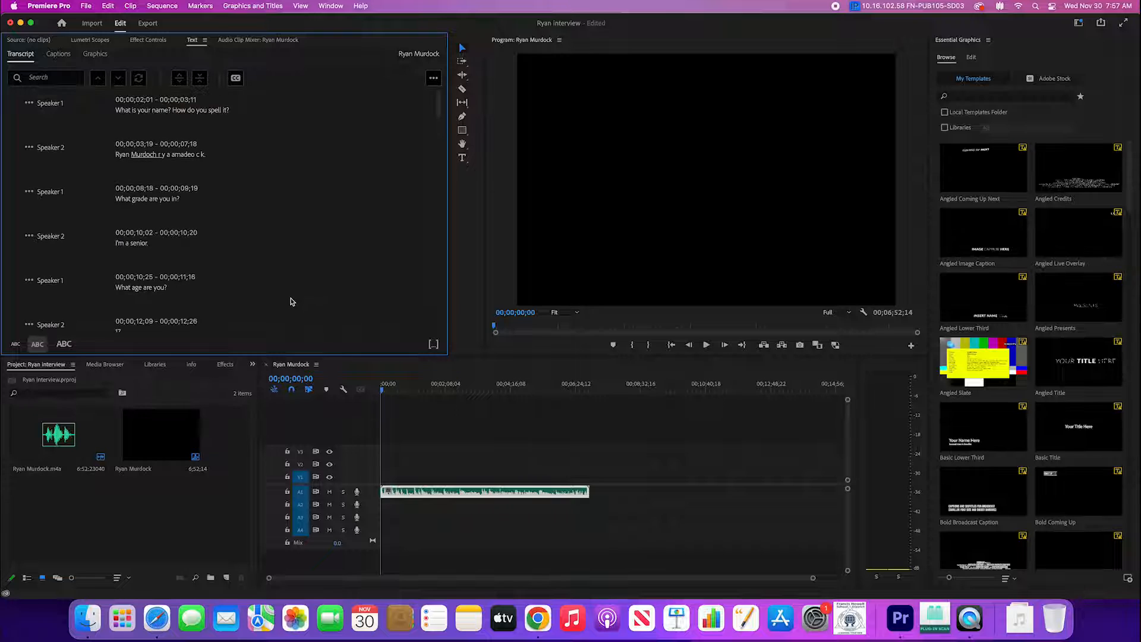
pyautogui.scroll(-3)
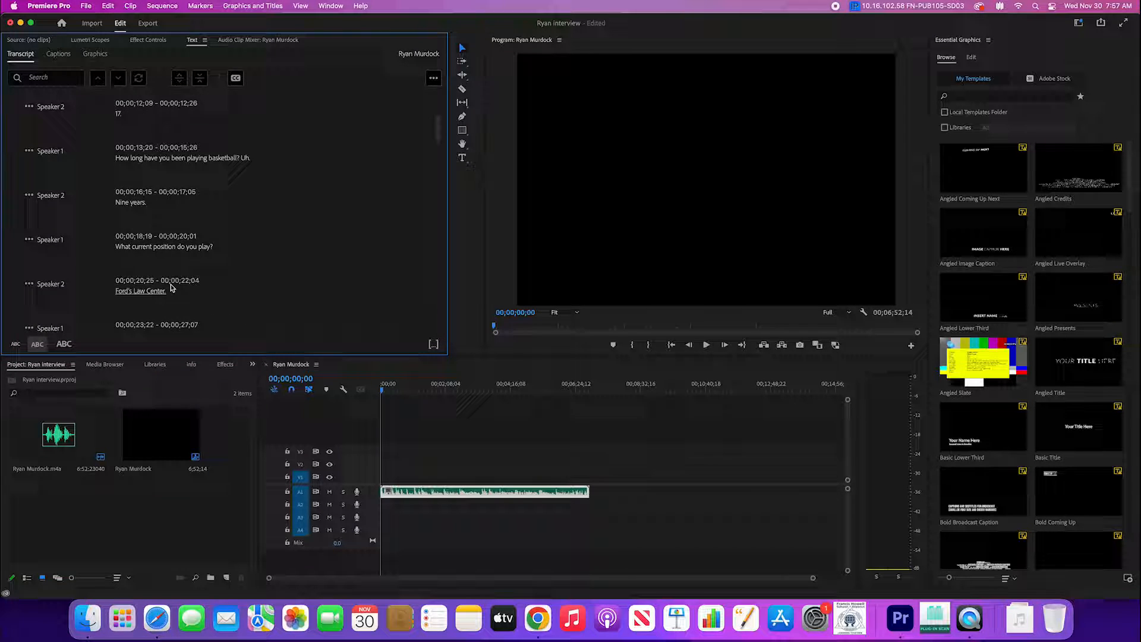
pyautogui.scroll(-3)
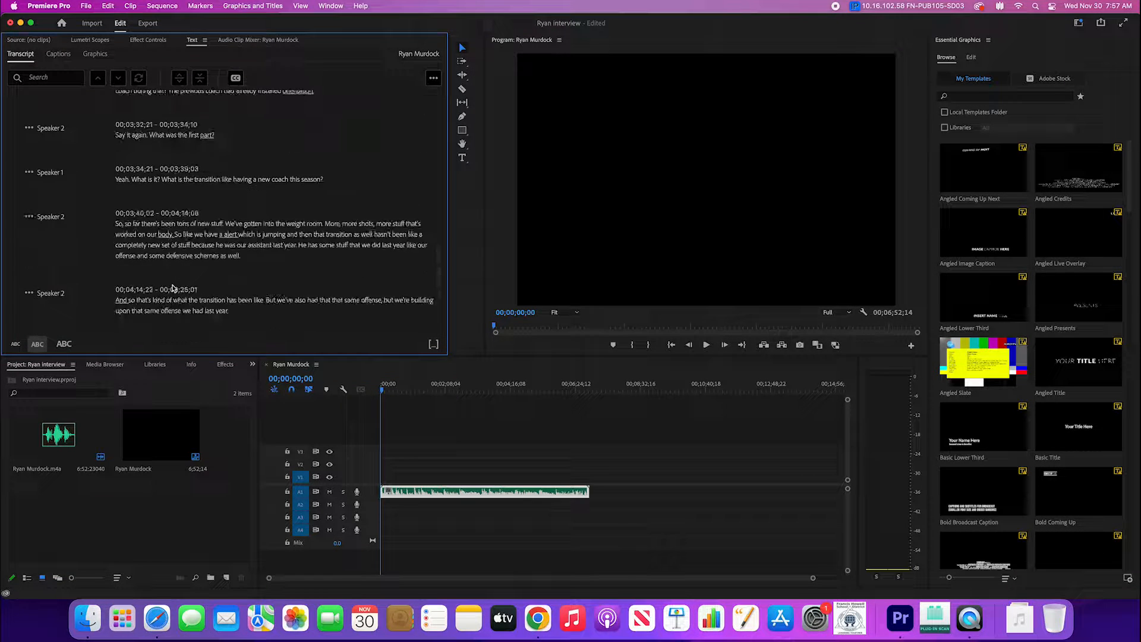
pyautogui.scroll(-3)
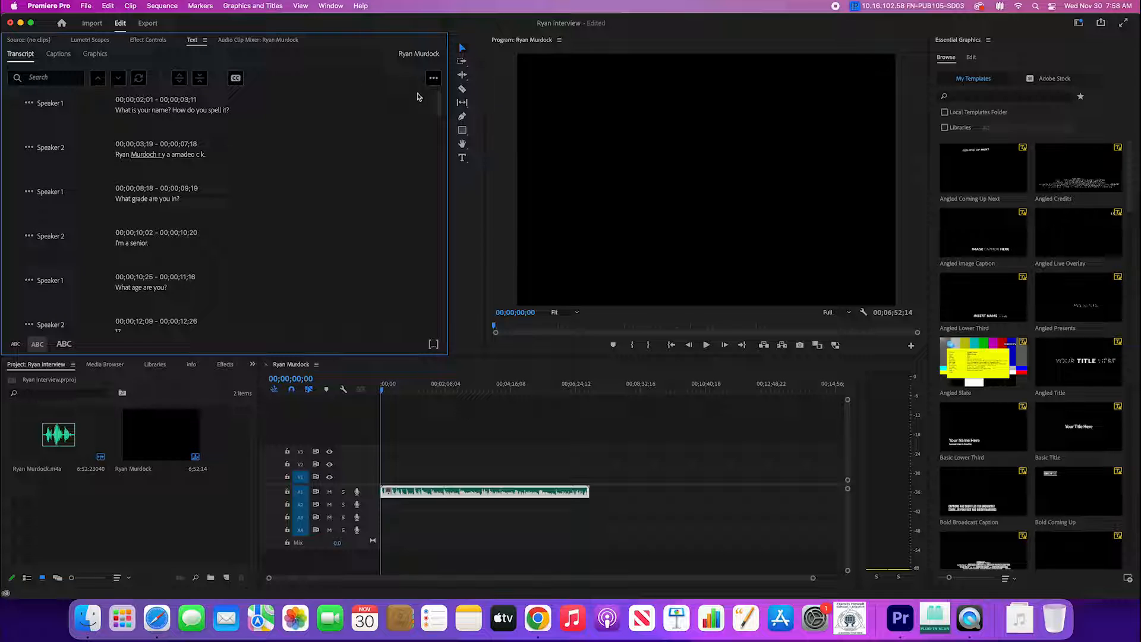
pyautogui.click(433, 79)
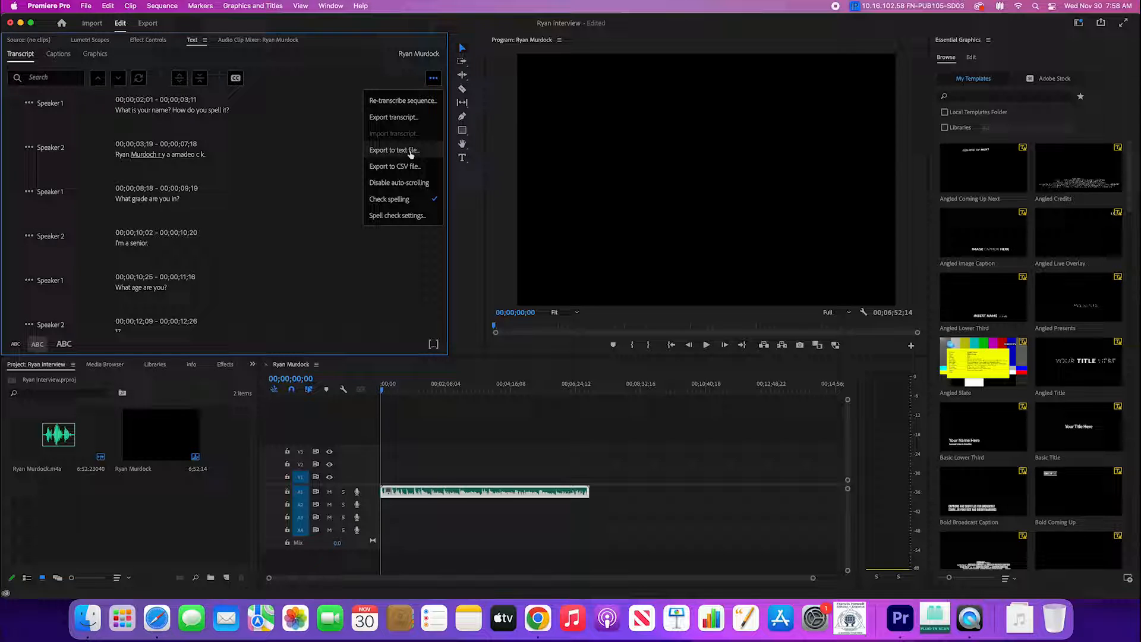
pyautogui.click(393, 150)
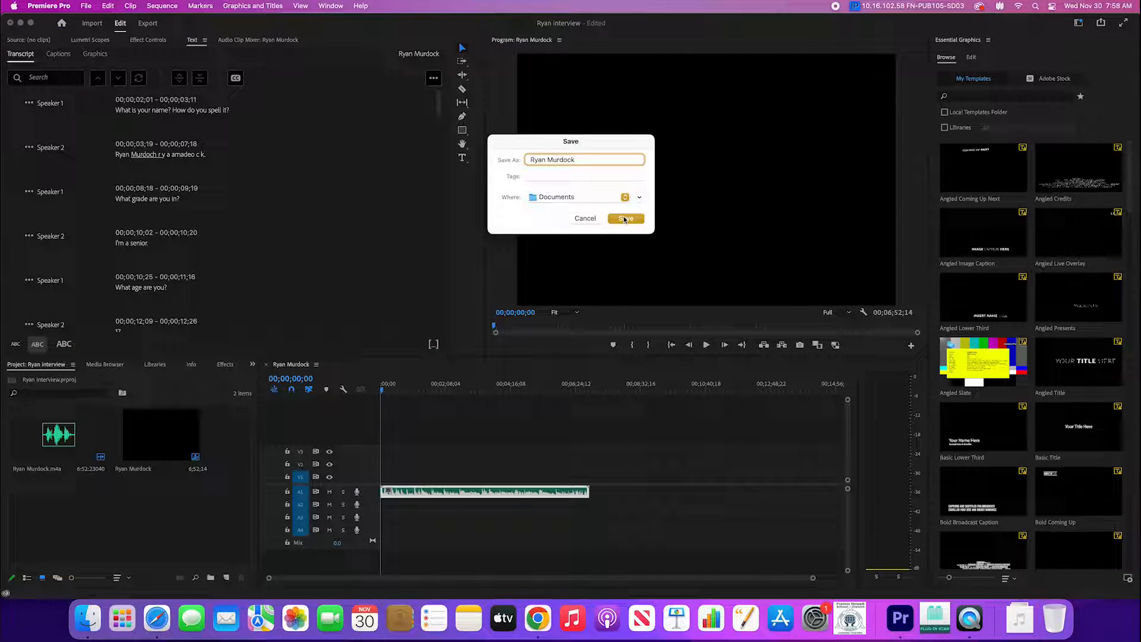
pyautogui.click(626, 218)
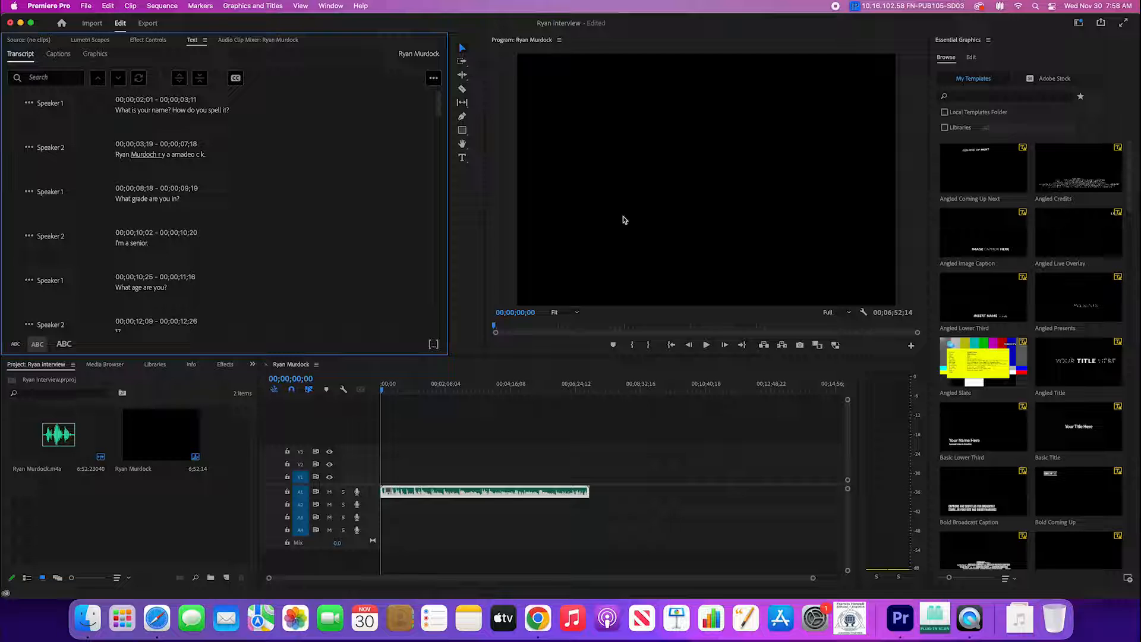
pyautogui.moveTo(85, 628)
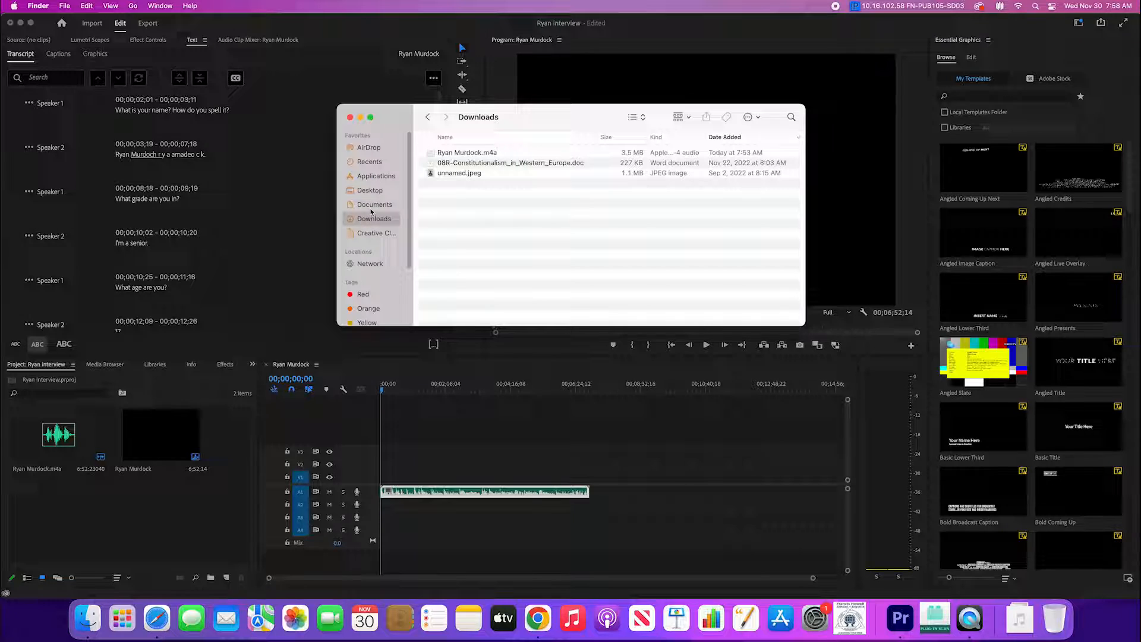
# Step: Show the Documents folder in Finder to locate the exported transcript
pyautogui.click(373, 205)
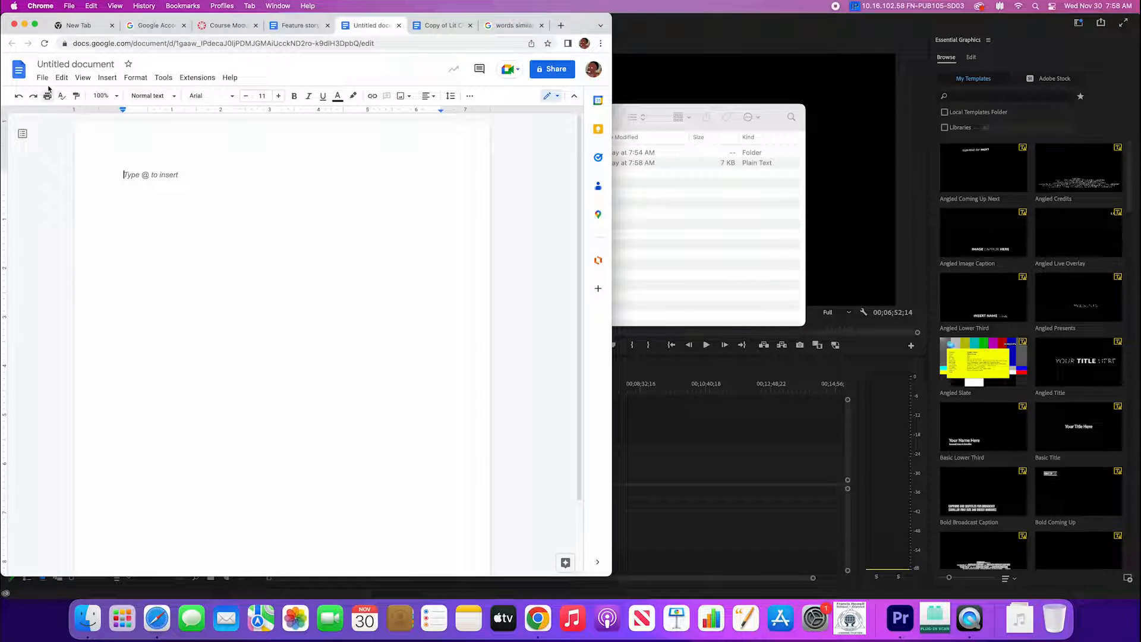
pyautogui.click(43, 77)
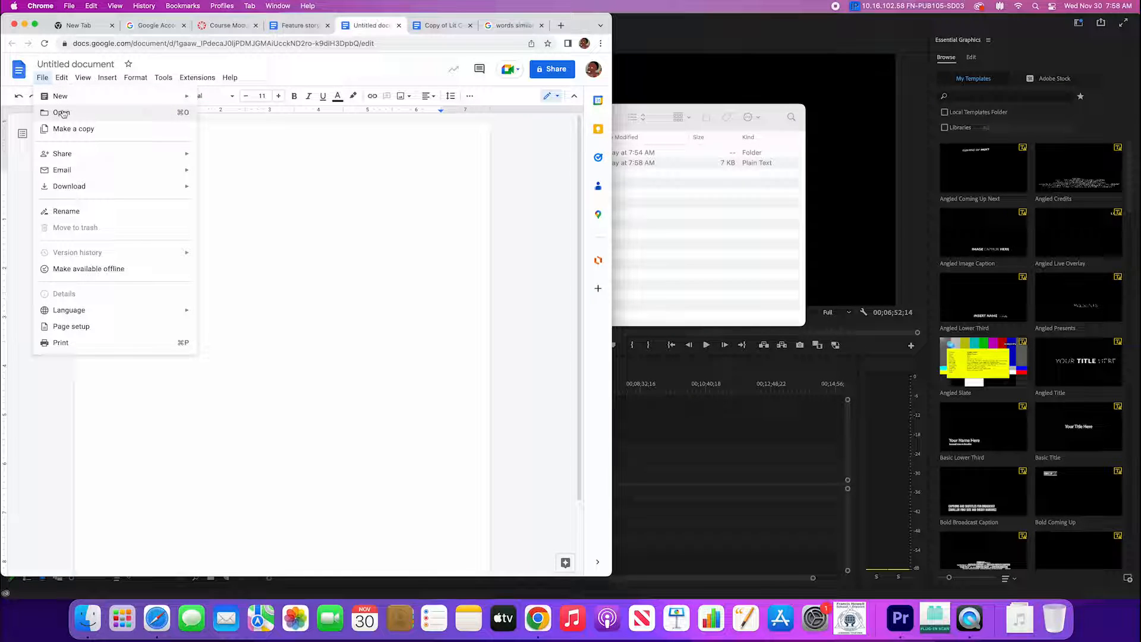
pyautogui.click(59, 112)
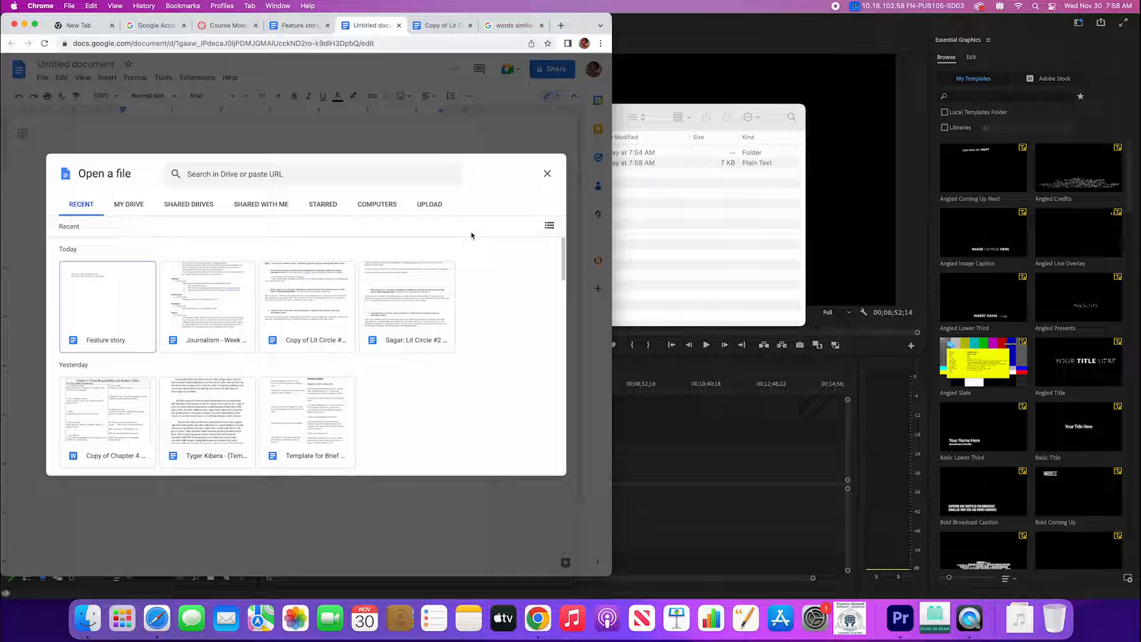
pyautogui.click(429, 205)
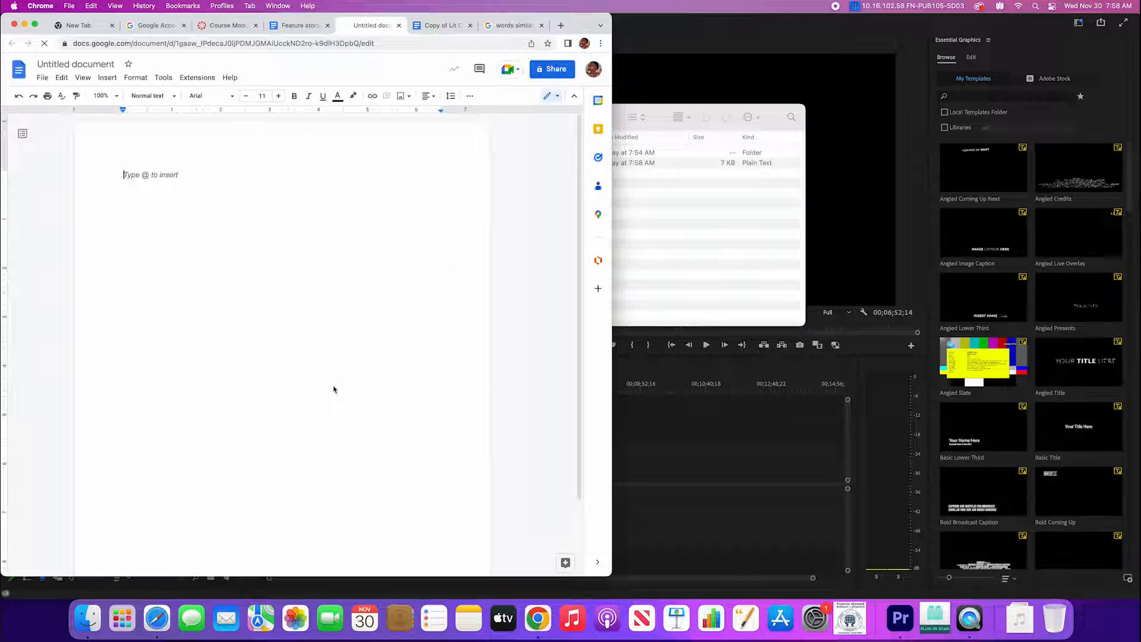
pyautogui.click(370, 25)
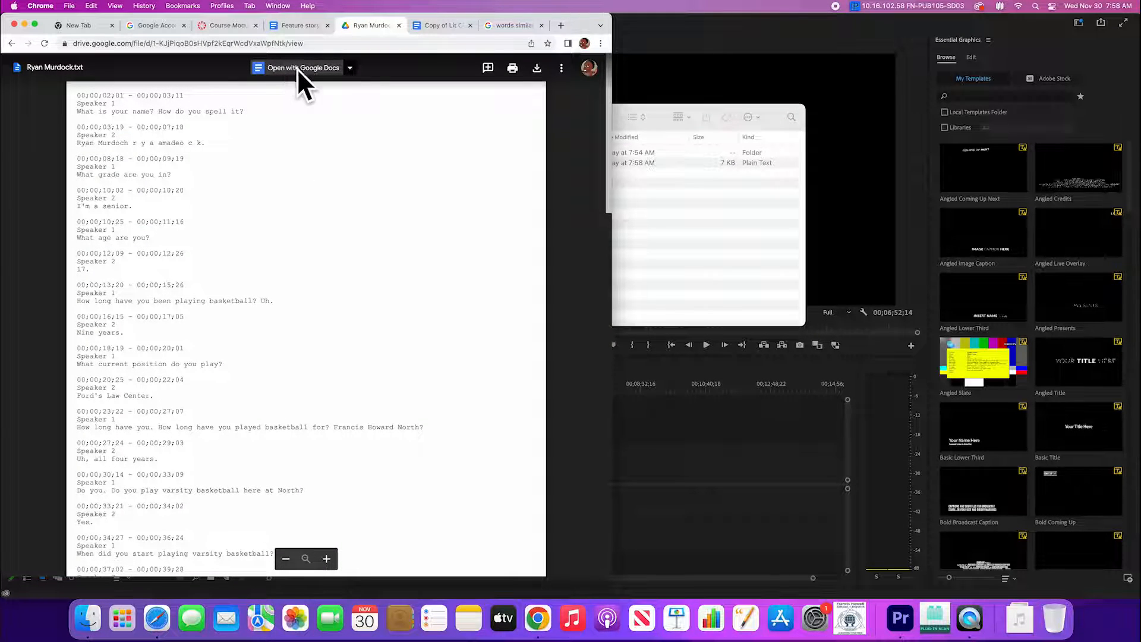
pyautogui.click(303, 66)
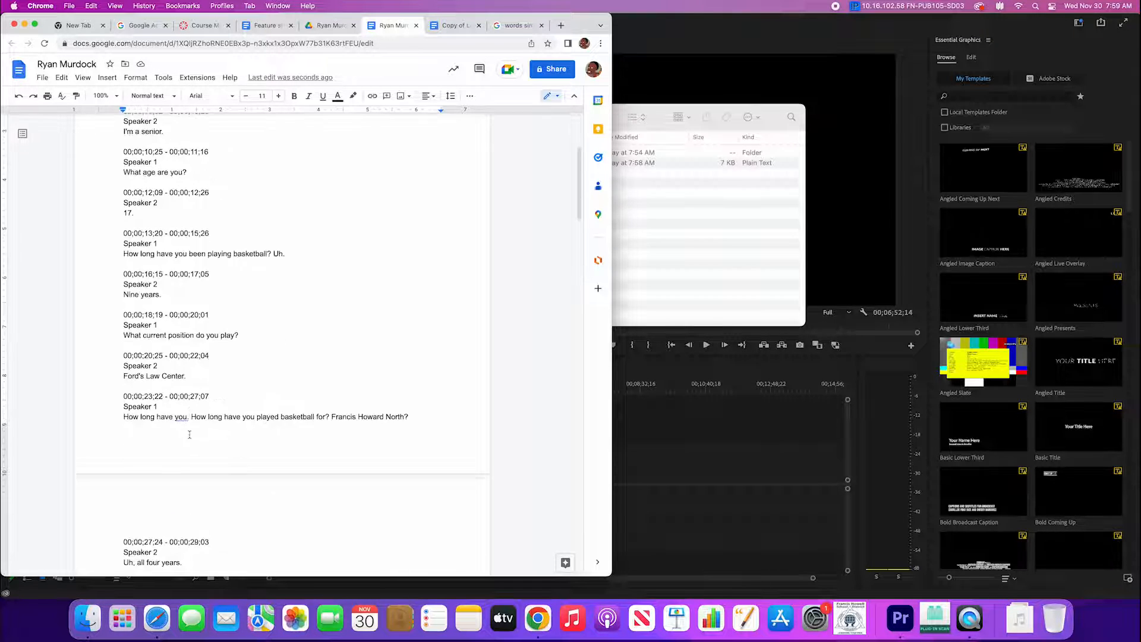
pyautogui.scroll(-3)
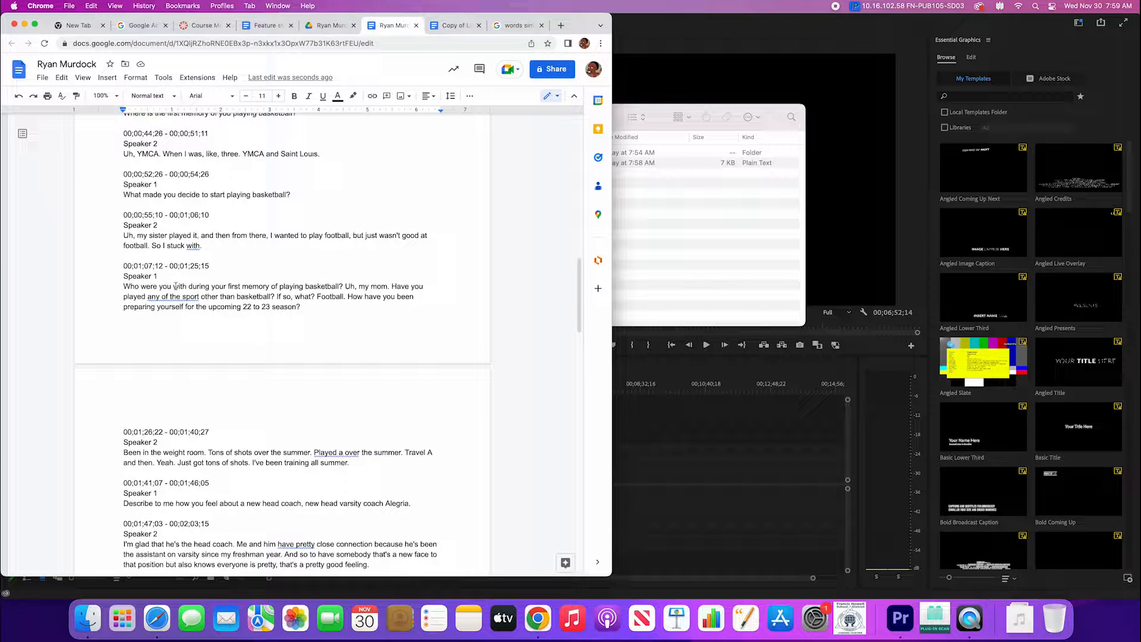